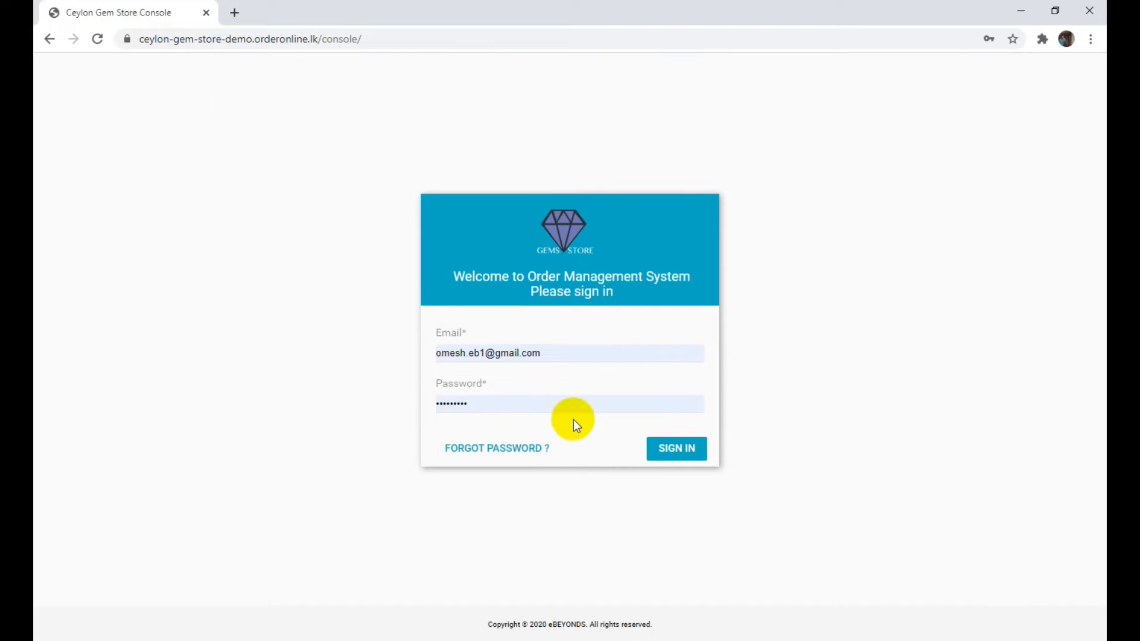
Sign in to the console and expand the Settings section in the sidebar
click(675, 448)
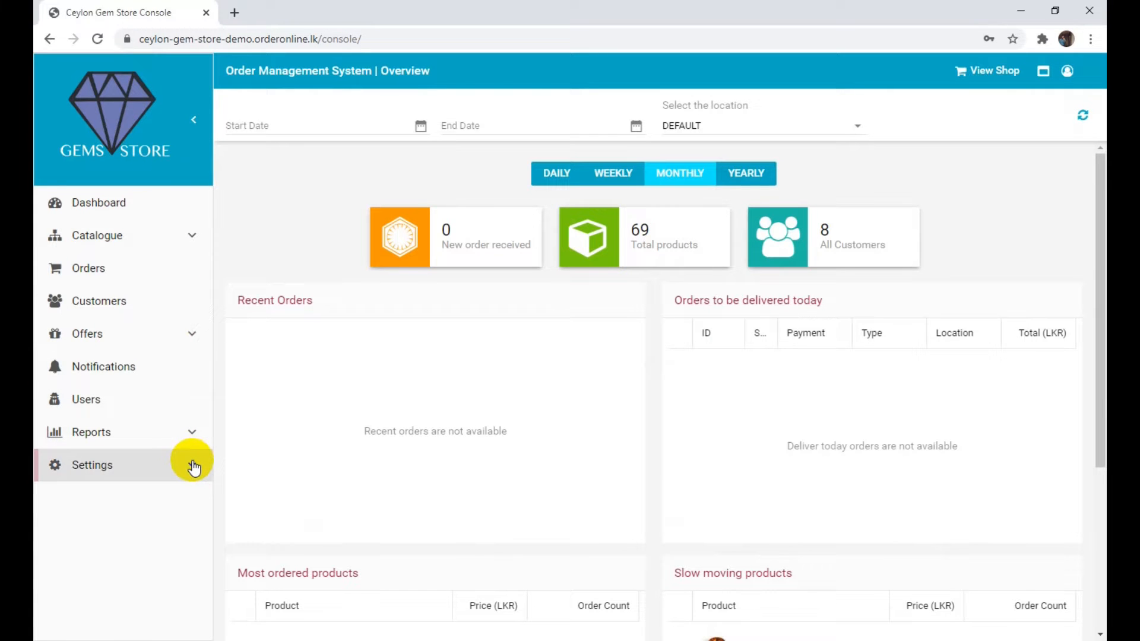
click(93, 464)
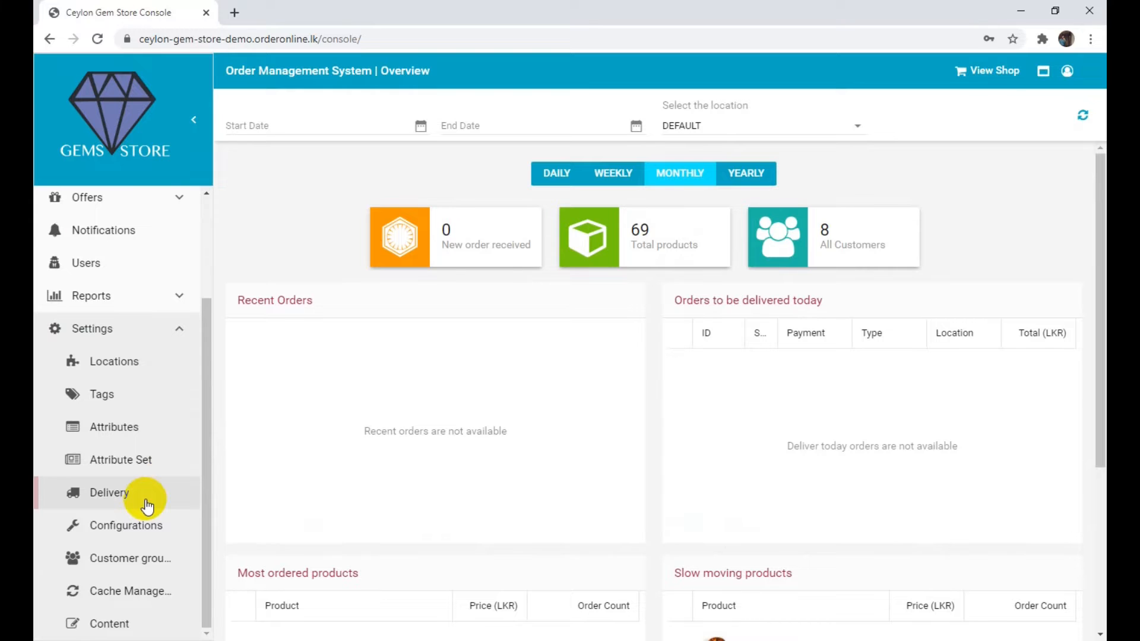
Add a new Client Custom Shipping delivery method under Delivery settings, applying to ALL COUNTRY
click(109, 492)
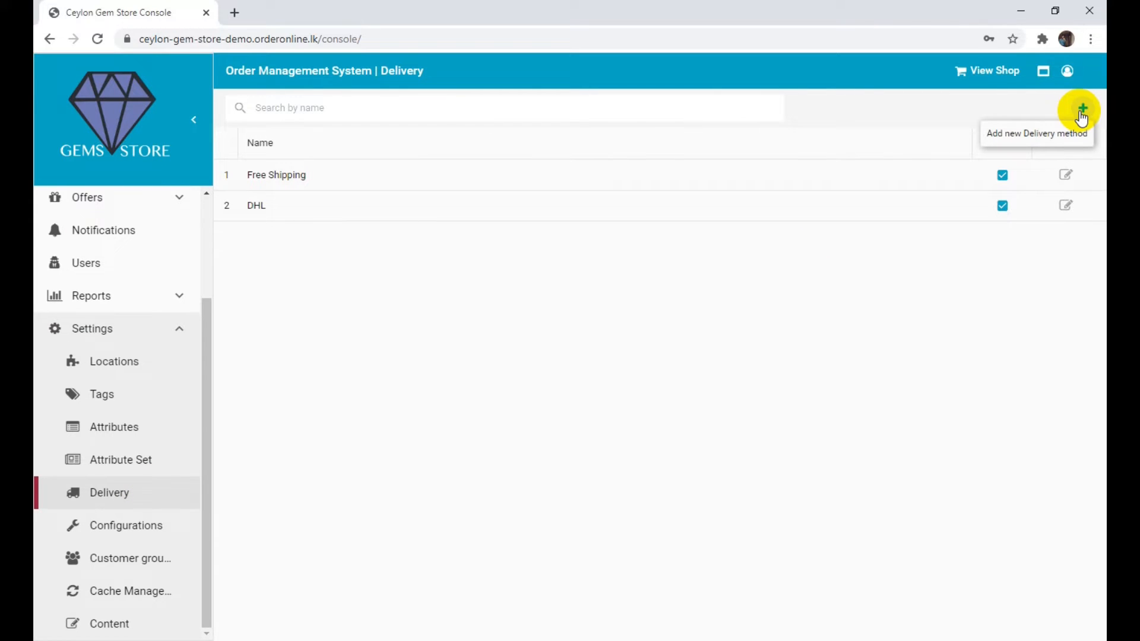
click(1081, 117)
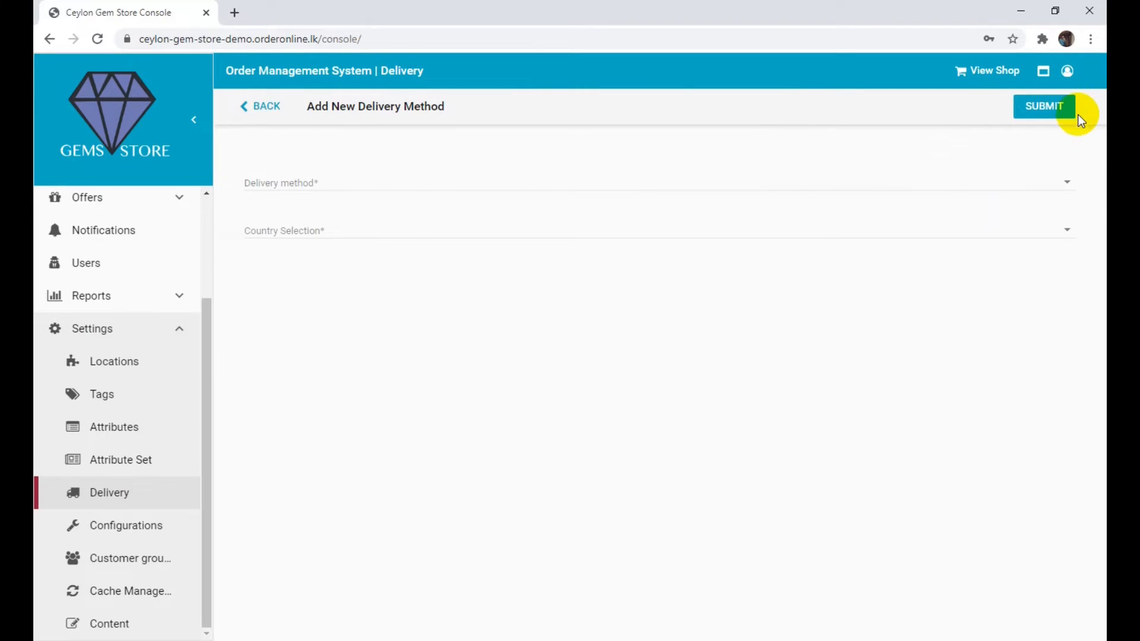
mouse_move(1031, 185)
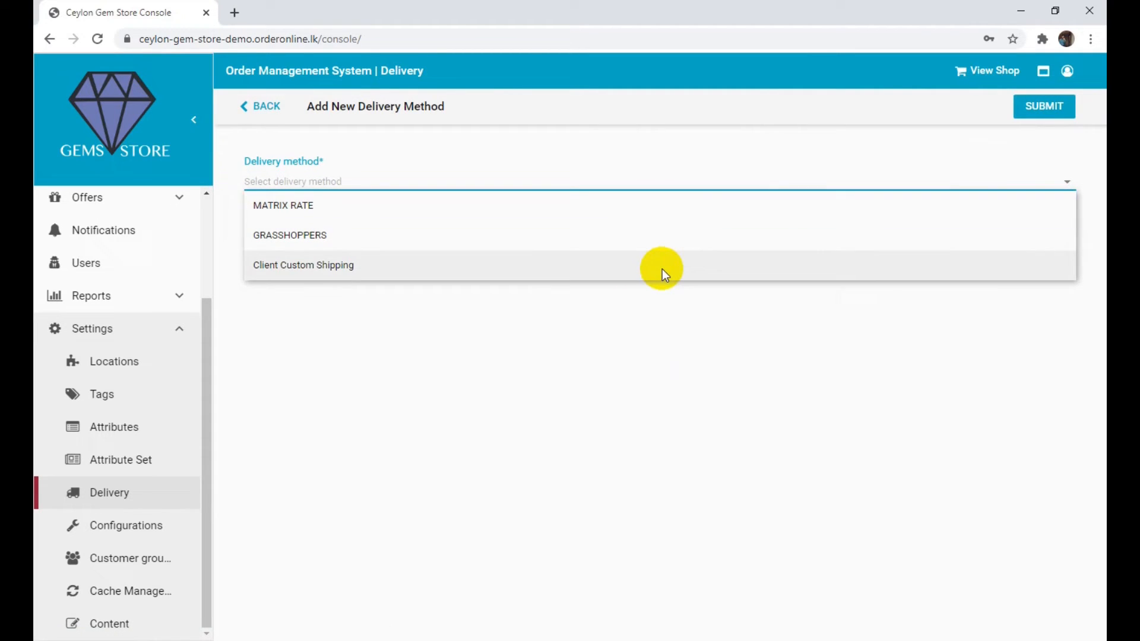
click(303, 265)
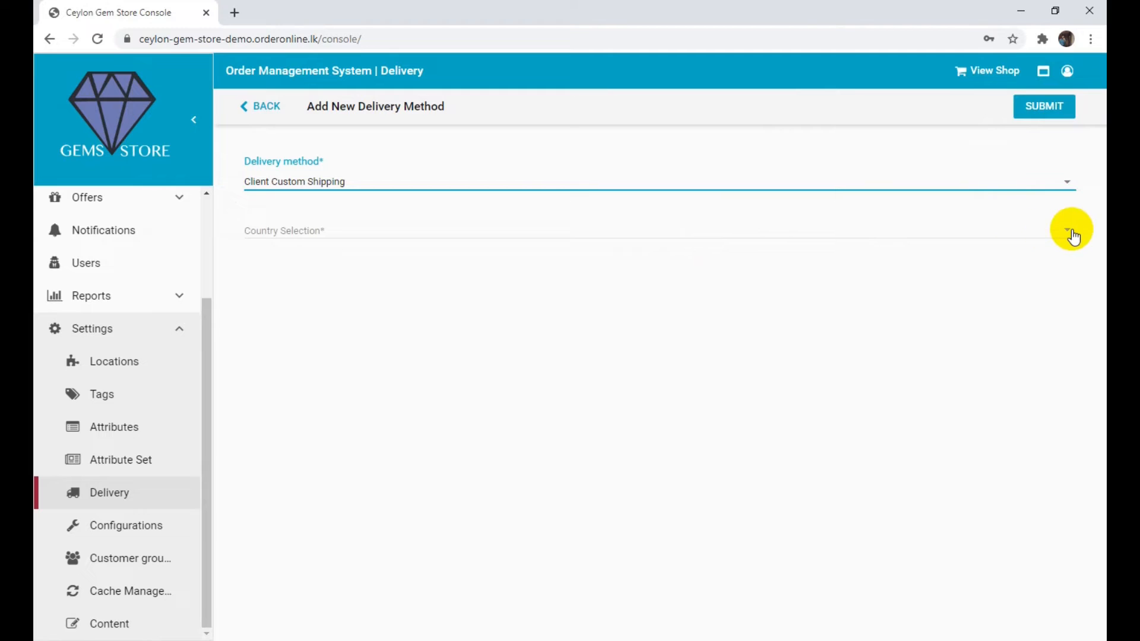
click(1067, 230)
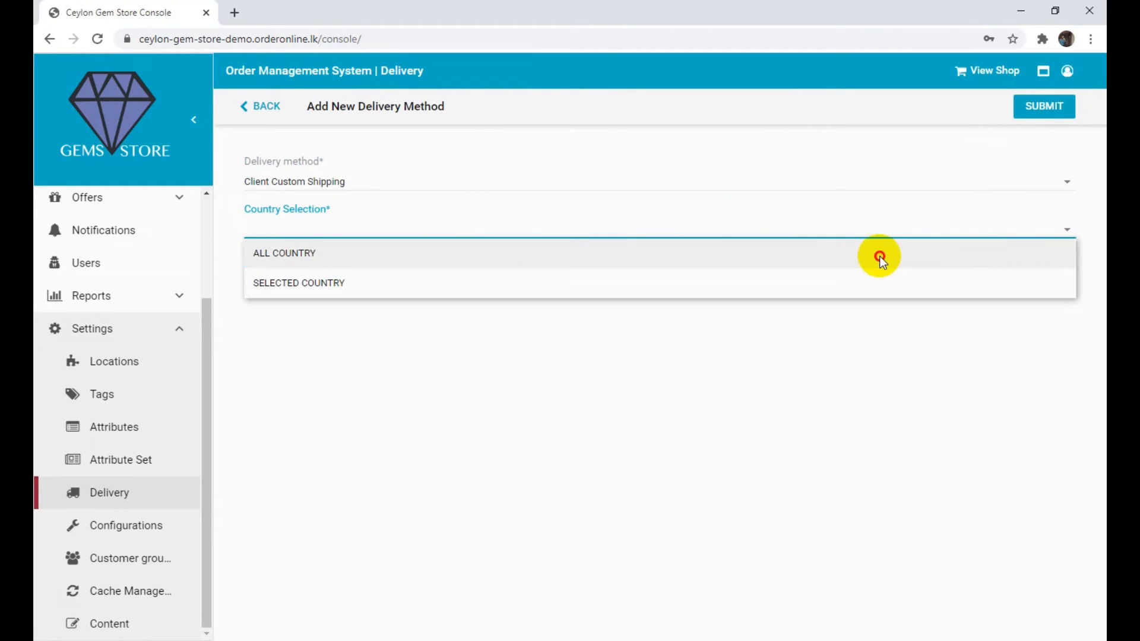
click(284, 253)
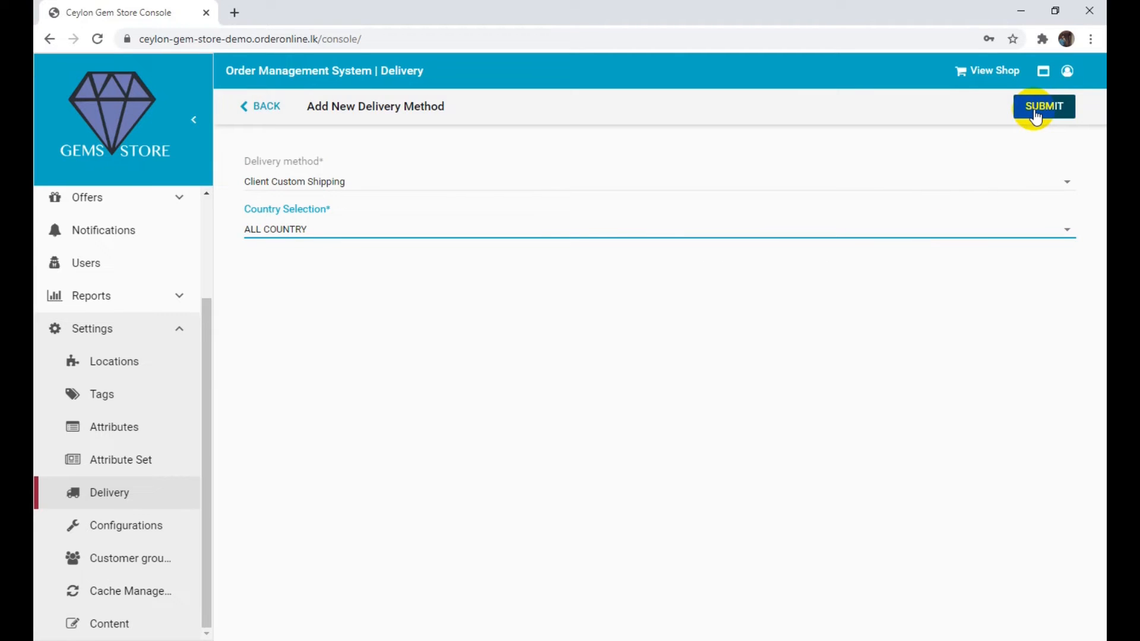
click(1043, 106)
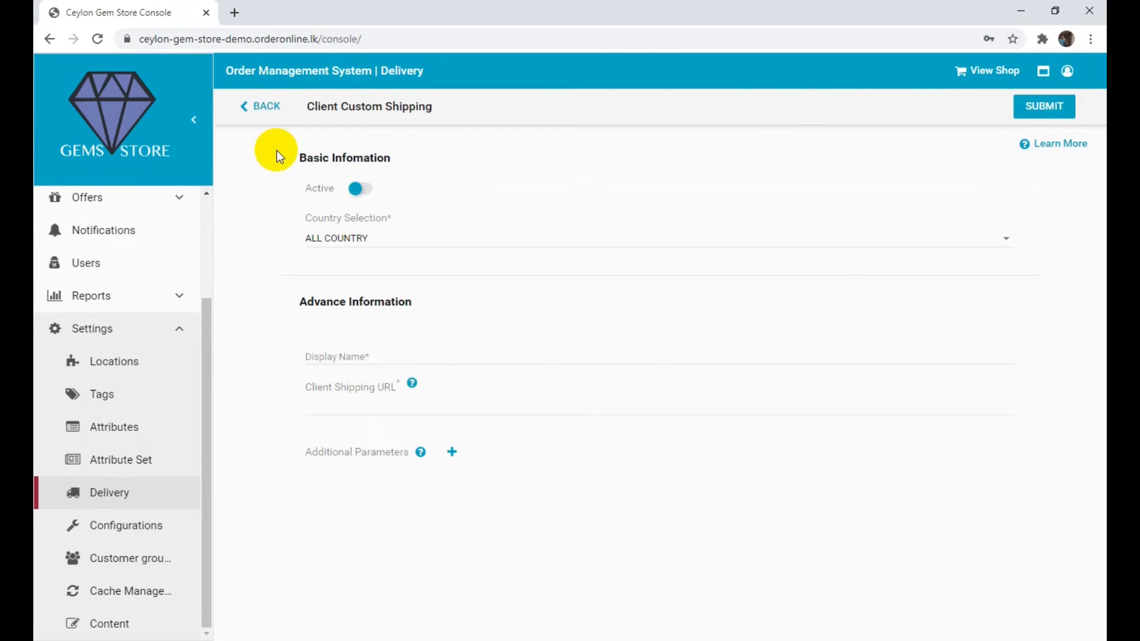
mouse_move(280, 198)
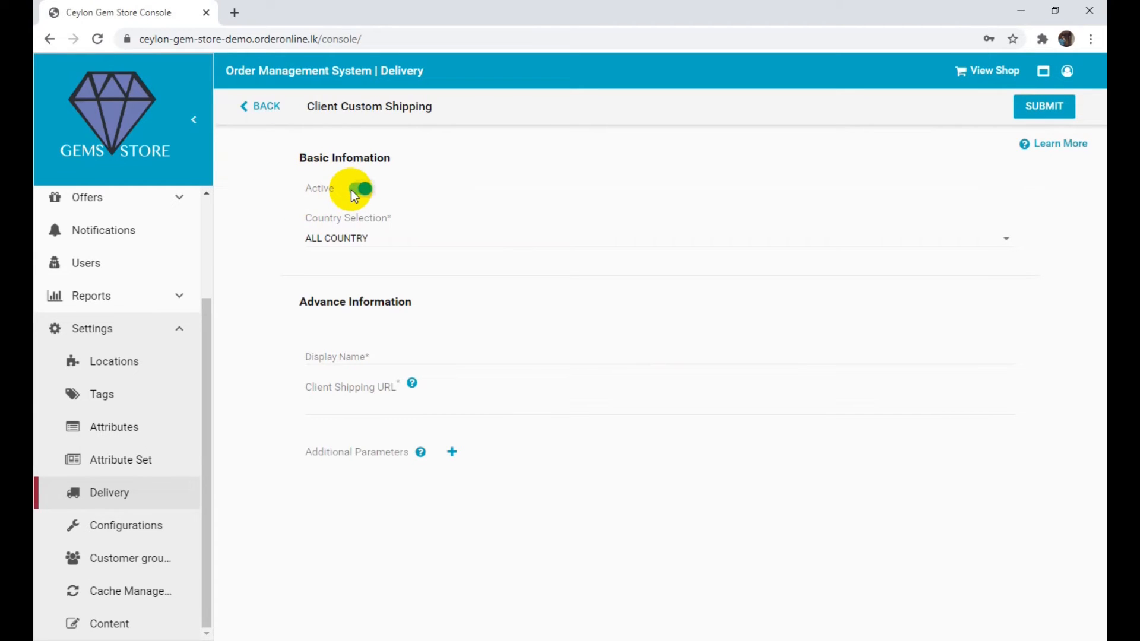
click(360, 189)
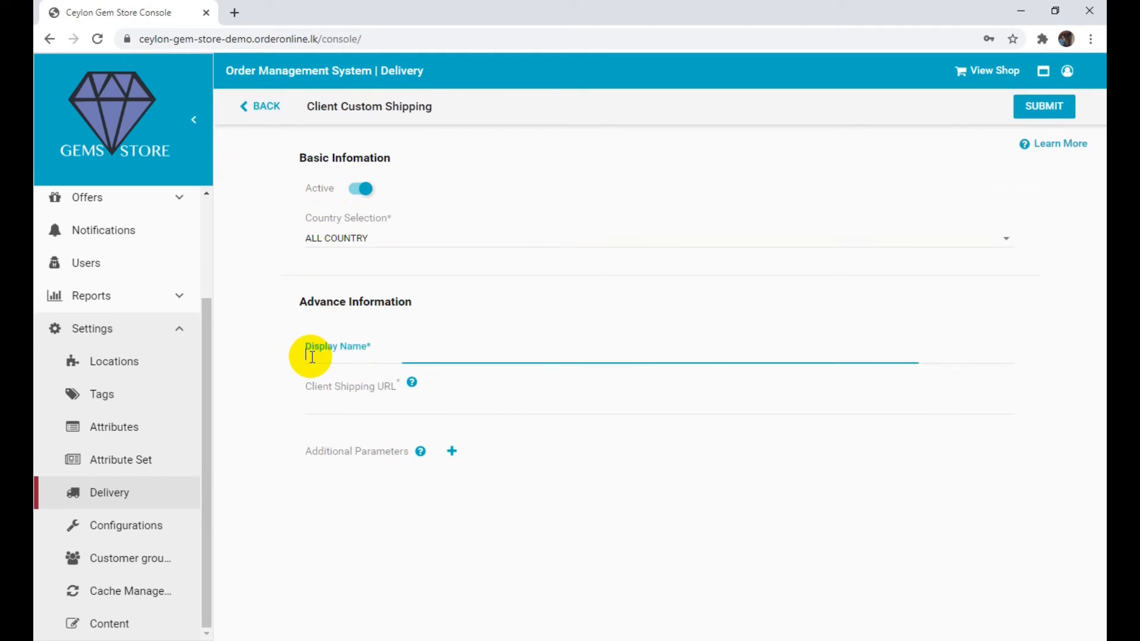
text(Domex Shipping)
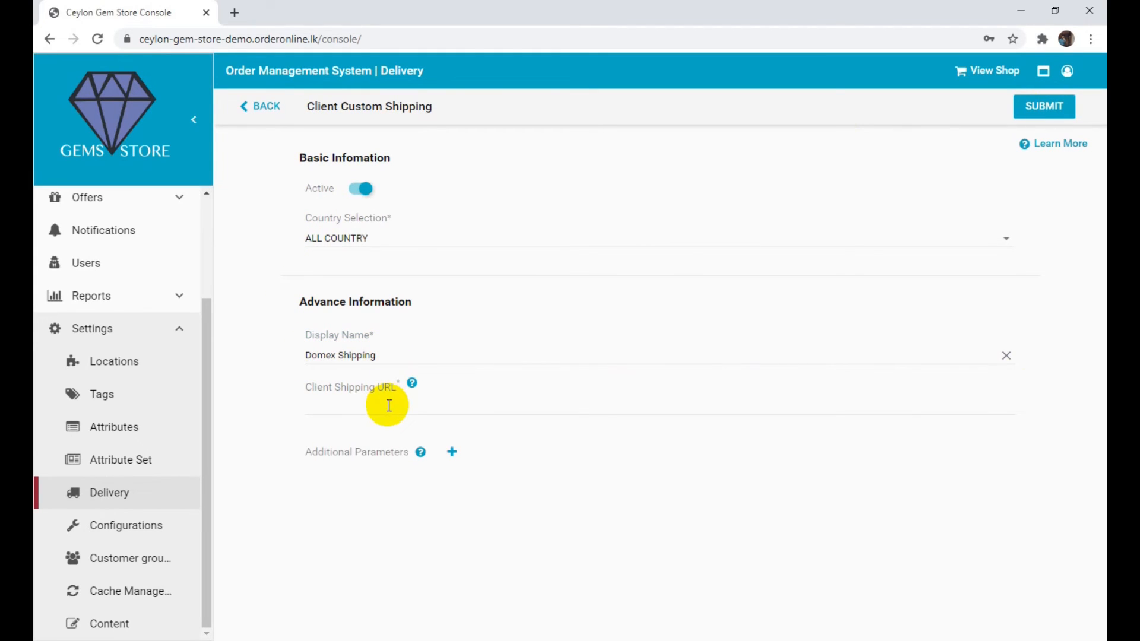
text(https://domex.com/)
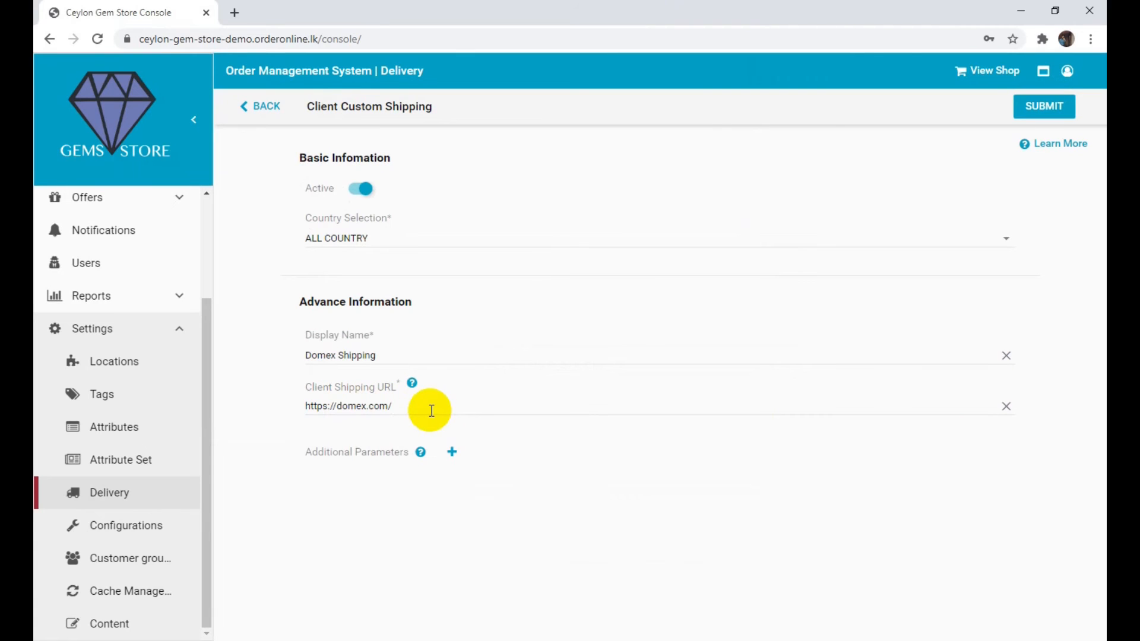
mouse_move(452, 452)
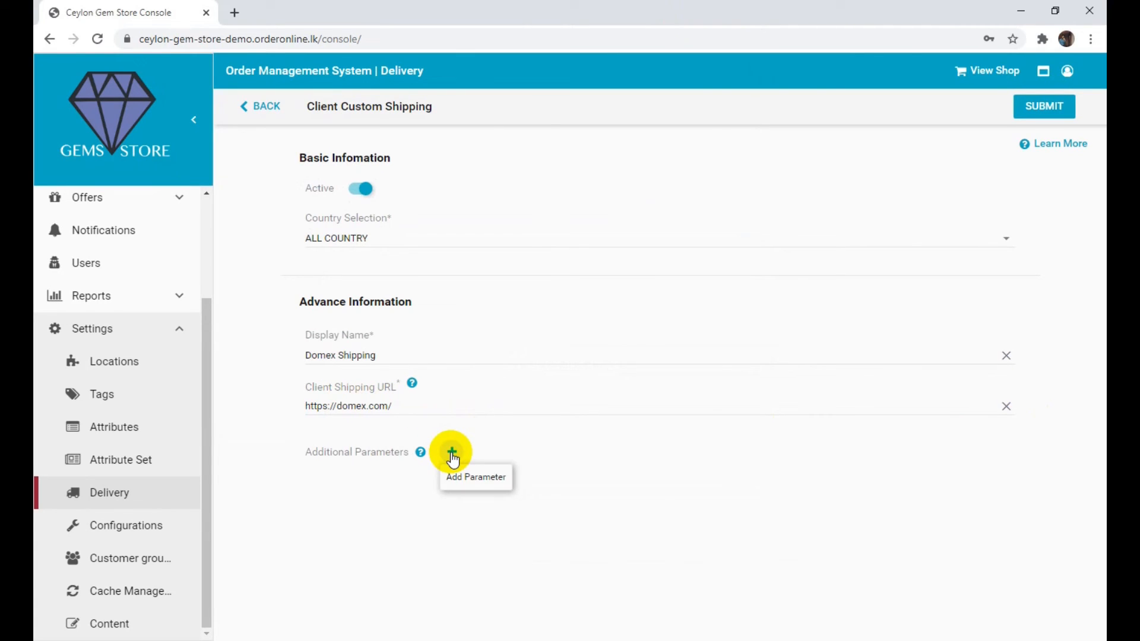
click(452, 451)
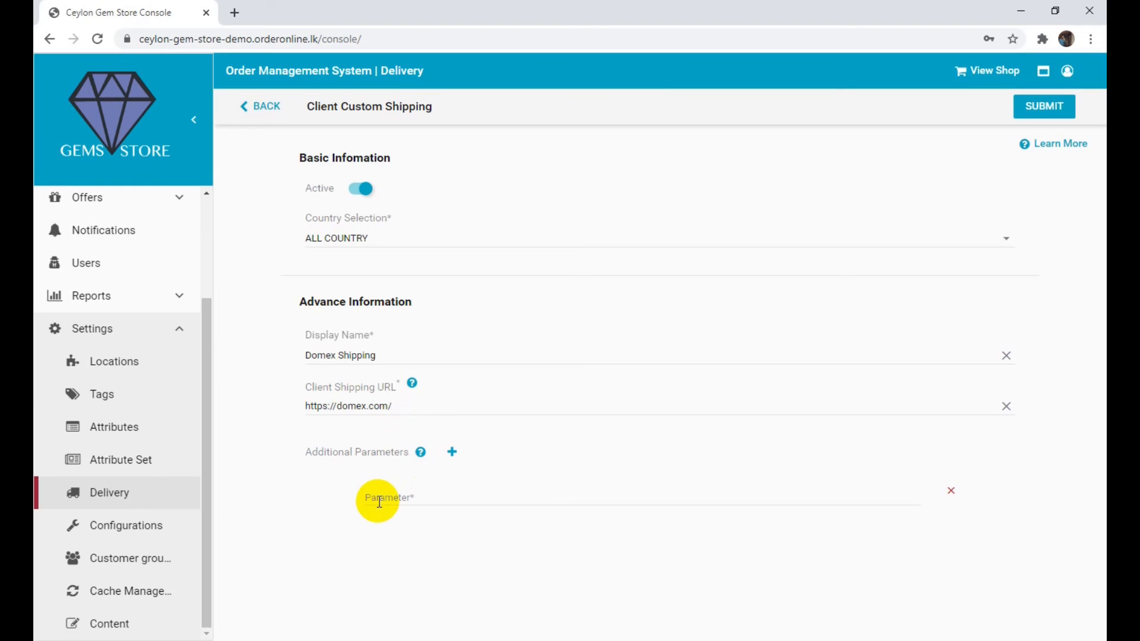
click(378, 500)
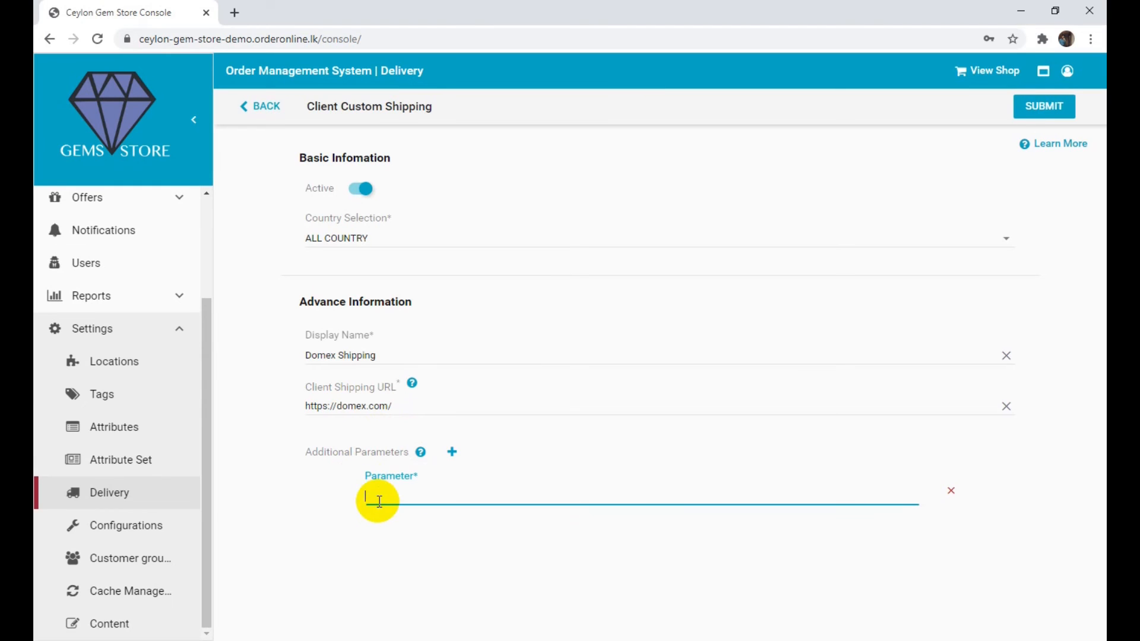
text(https://domex.lk/)
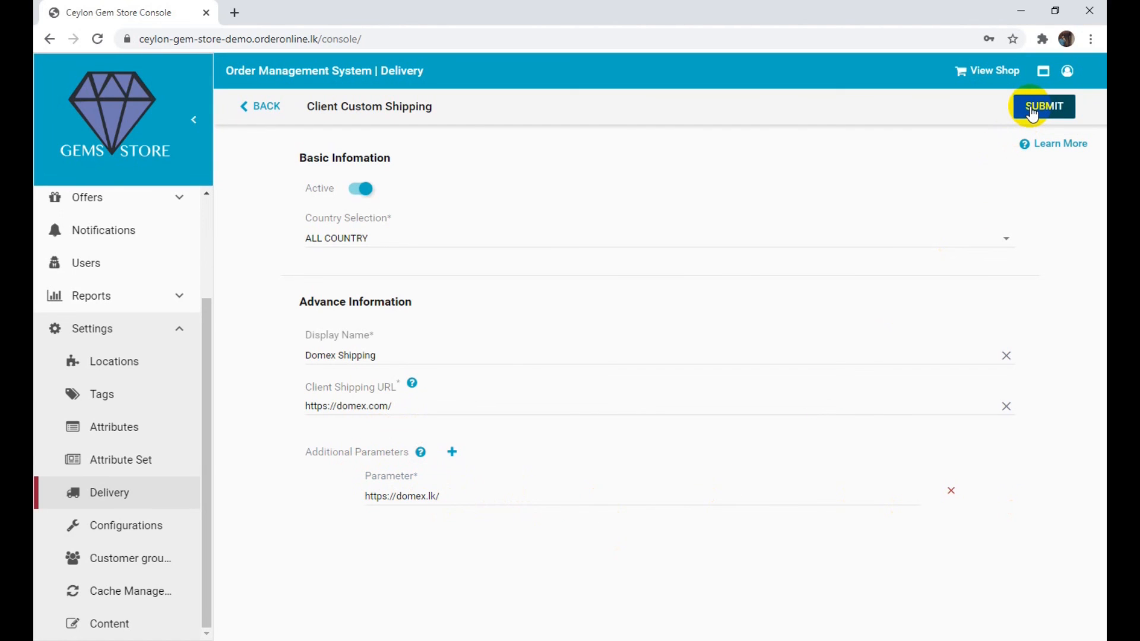
click(1043, 106)
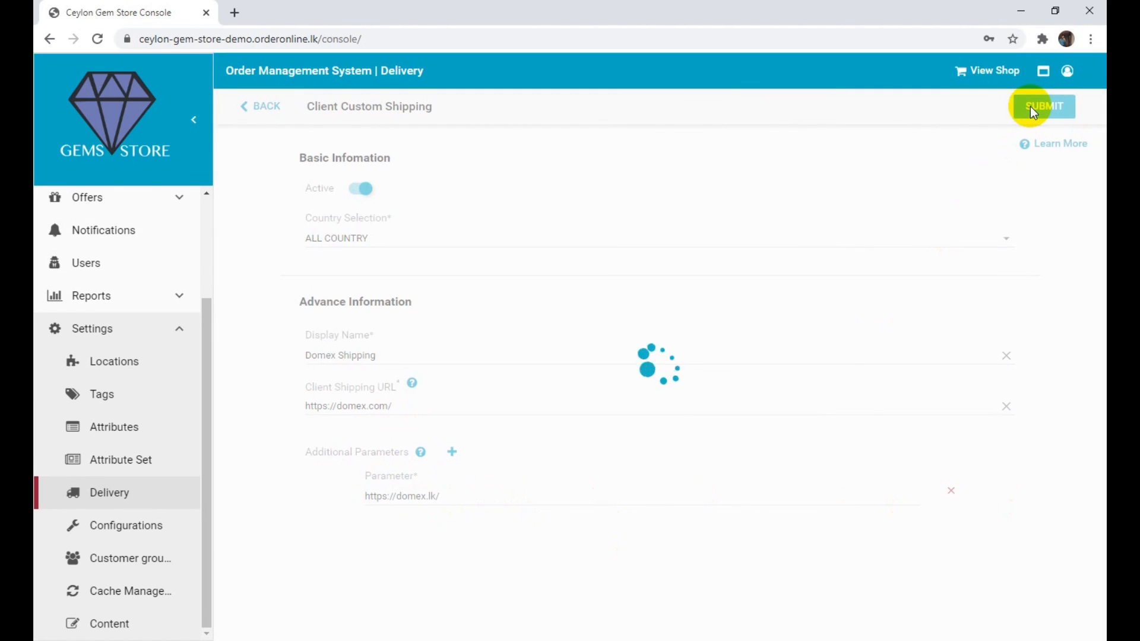
click(1043, 105)
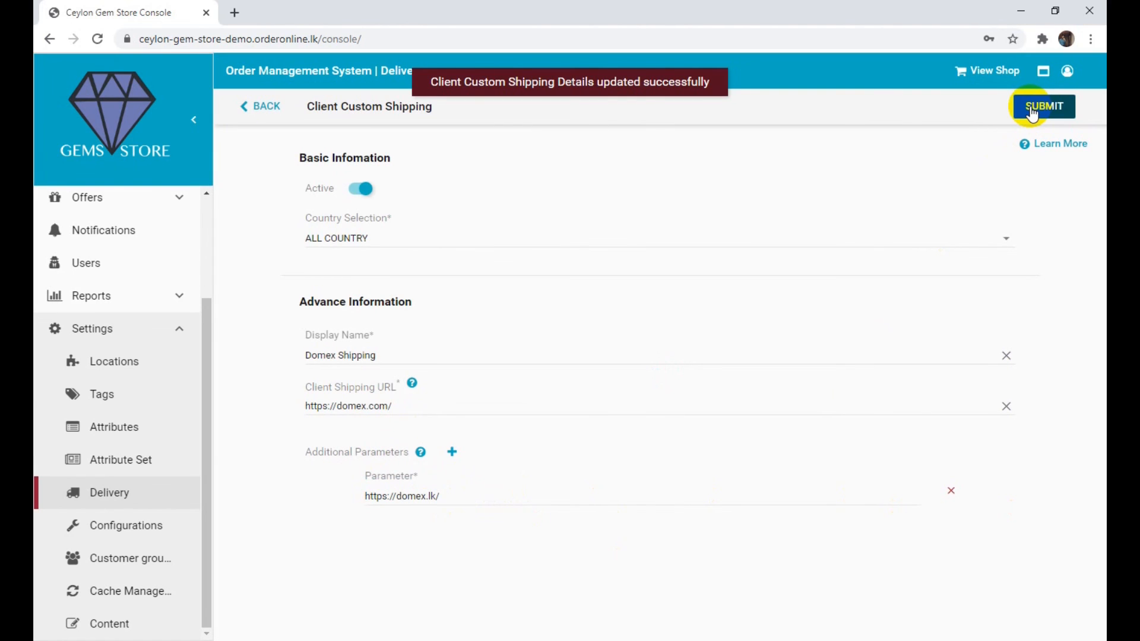